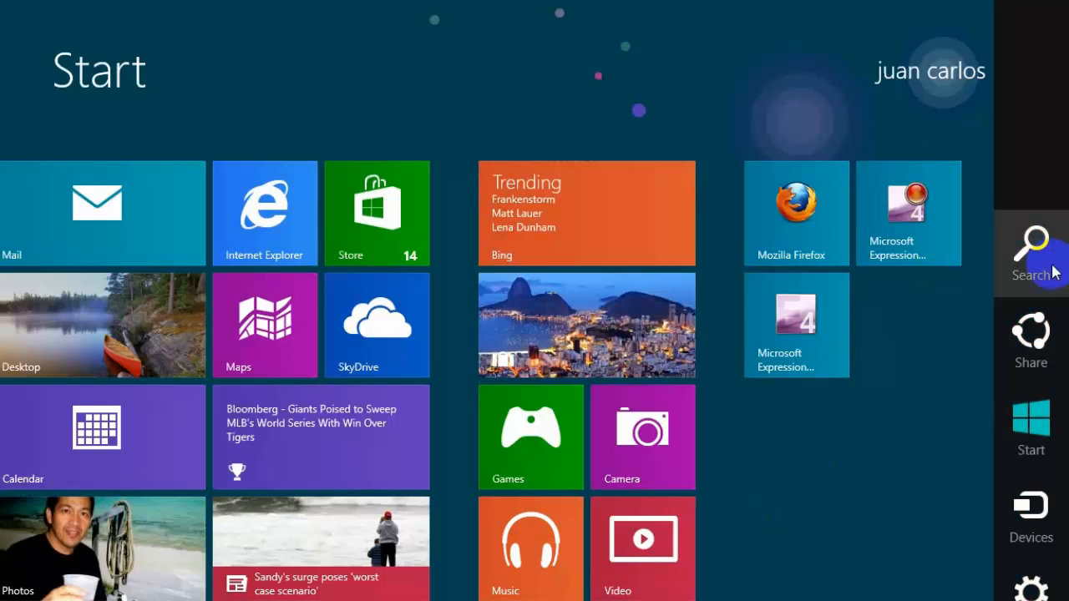
mouse_move(1042, 363)
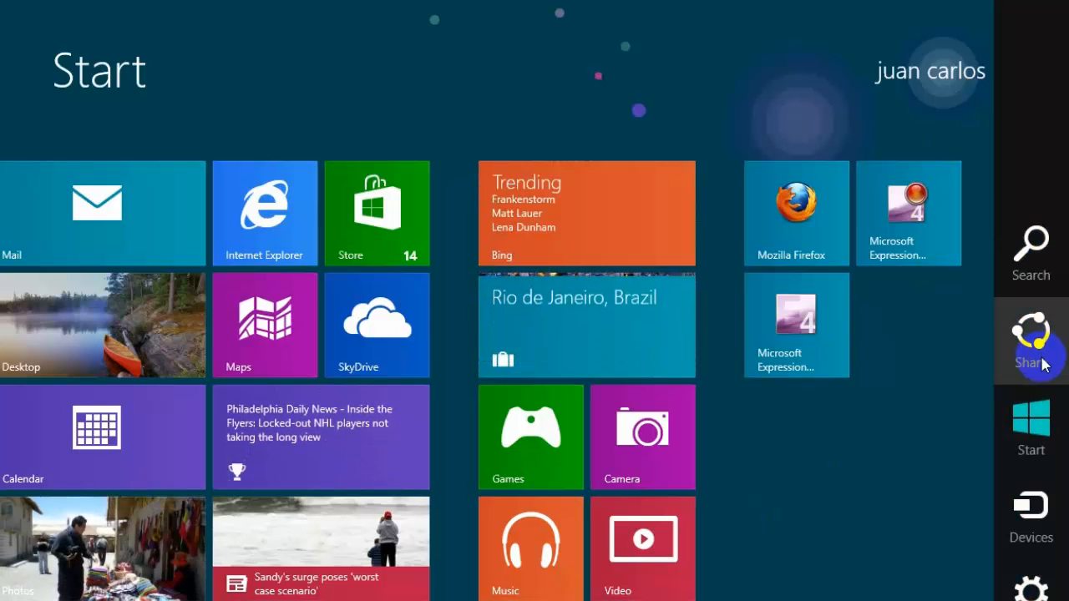
mouse_move(1030, 423)
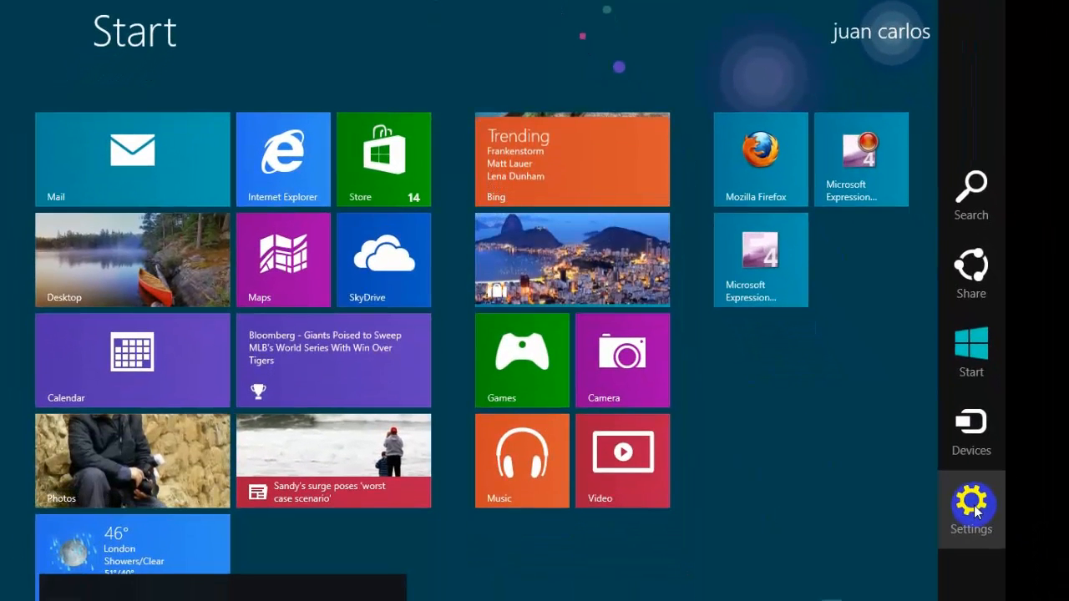
Bring up the Settings pane over the Start screen
click(971, 509)
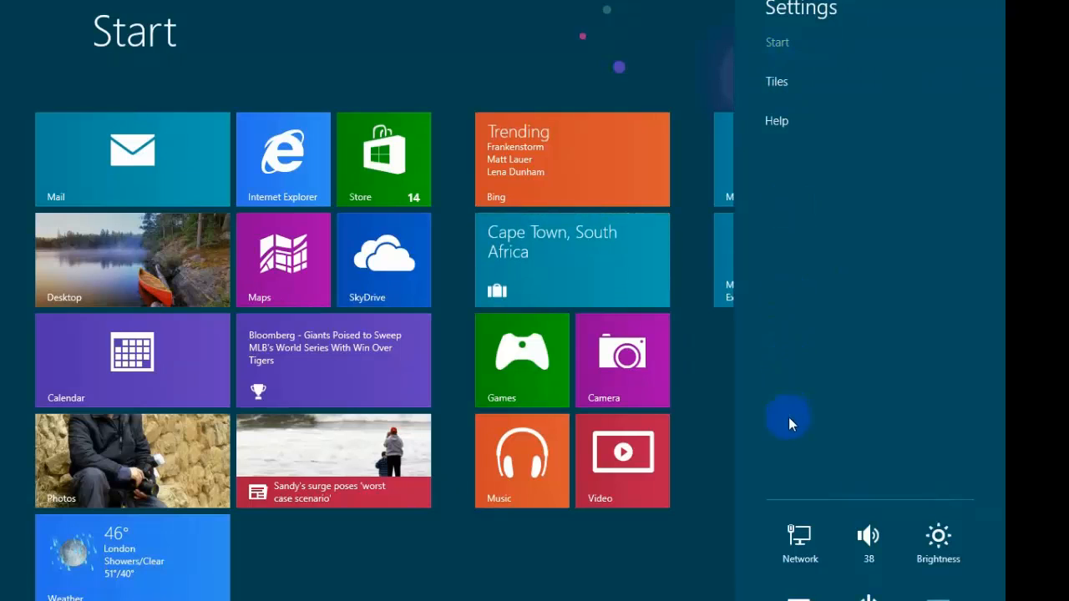
mouse_move(815, 141)
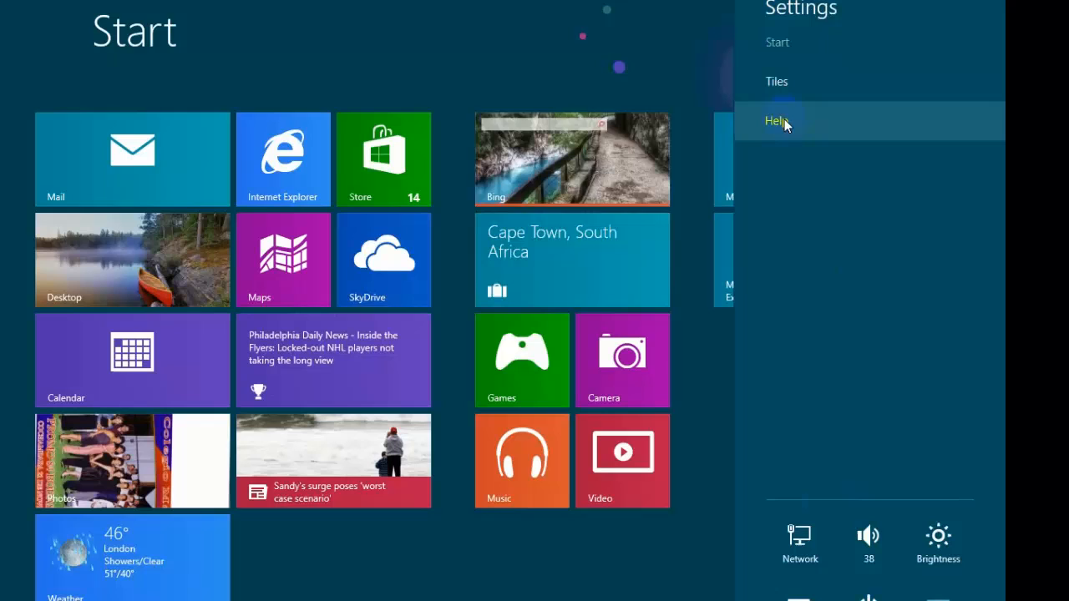
mouse_move(799, 543)
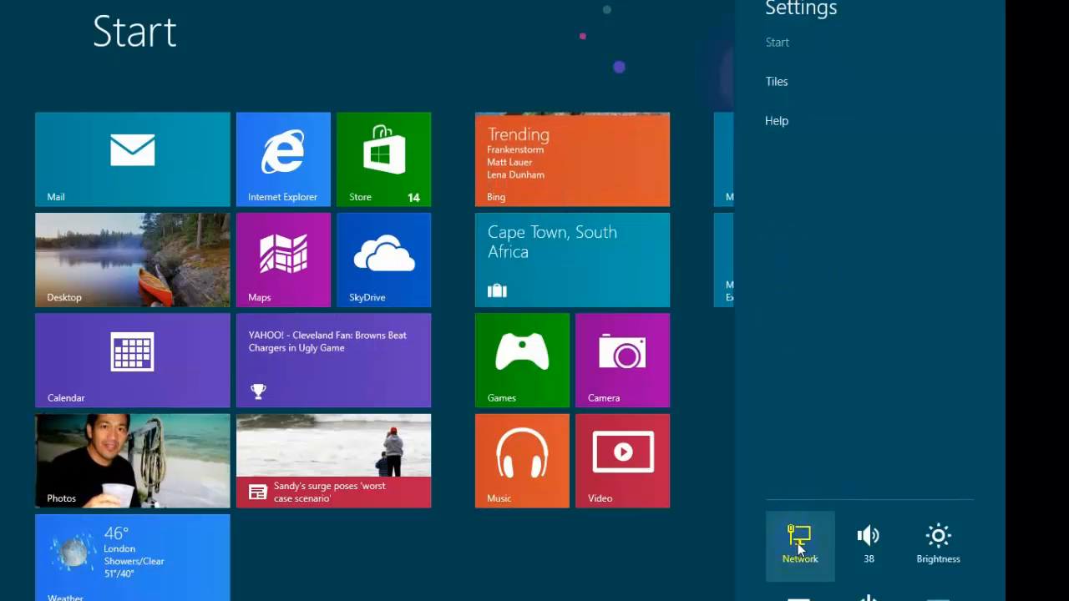
Show the Networks panel and toggle airplane mode off and back on
click(799, 543)
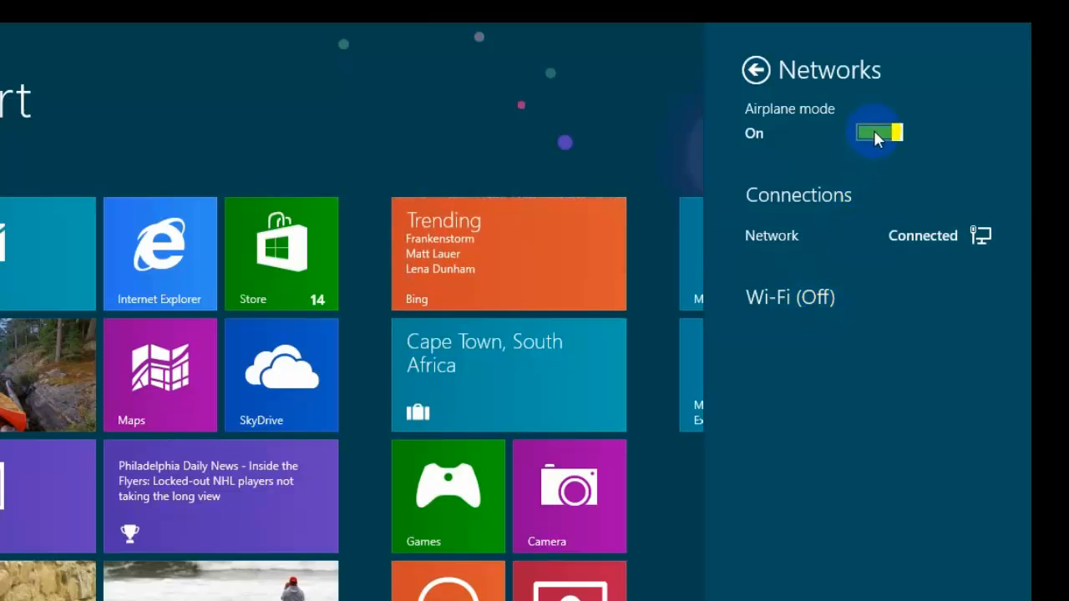
click(875, 132)
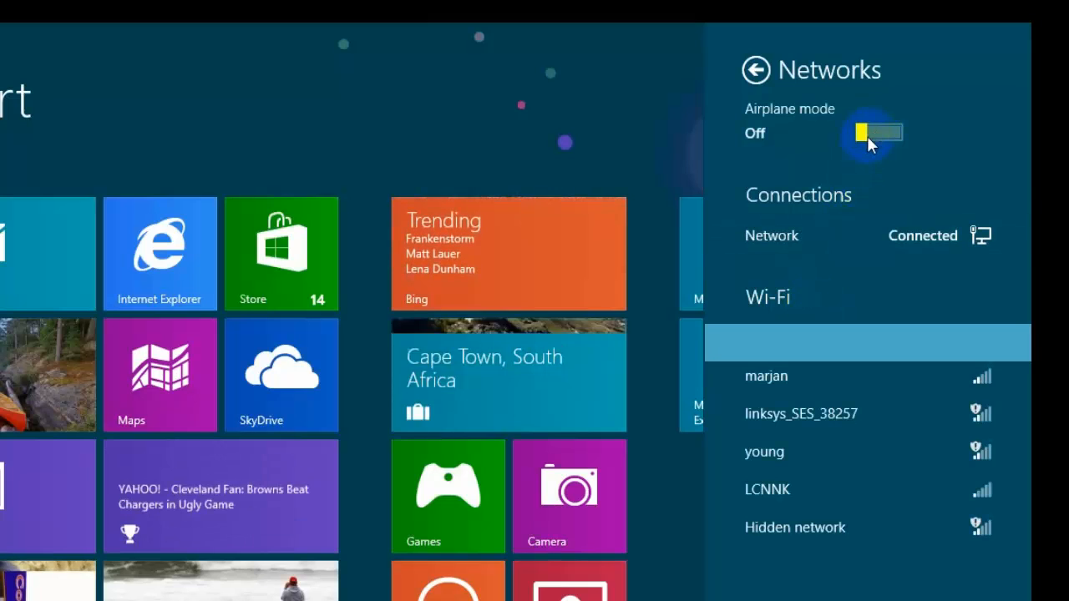
click(875, 132)
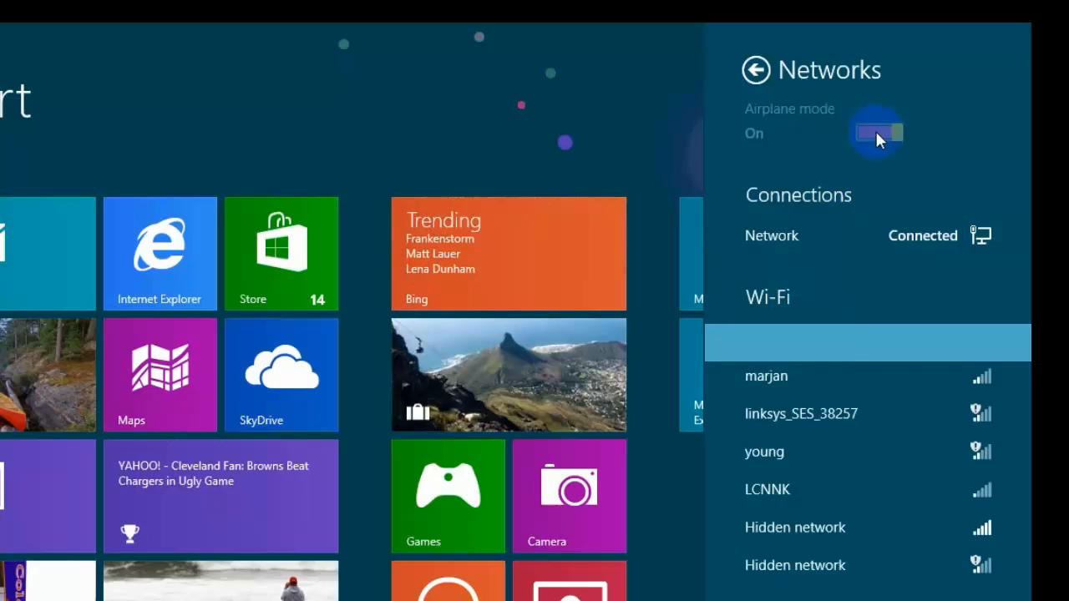
click(875, 130)
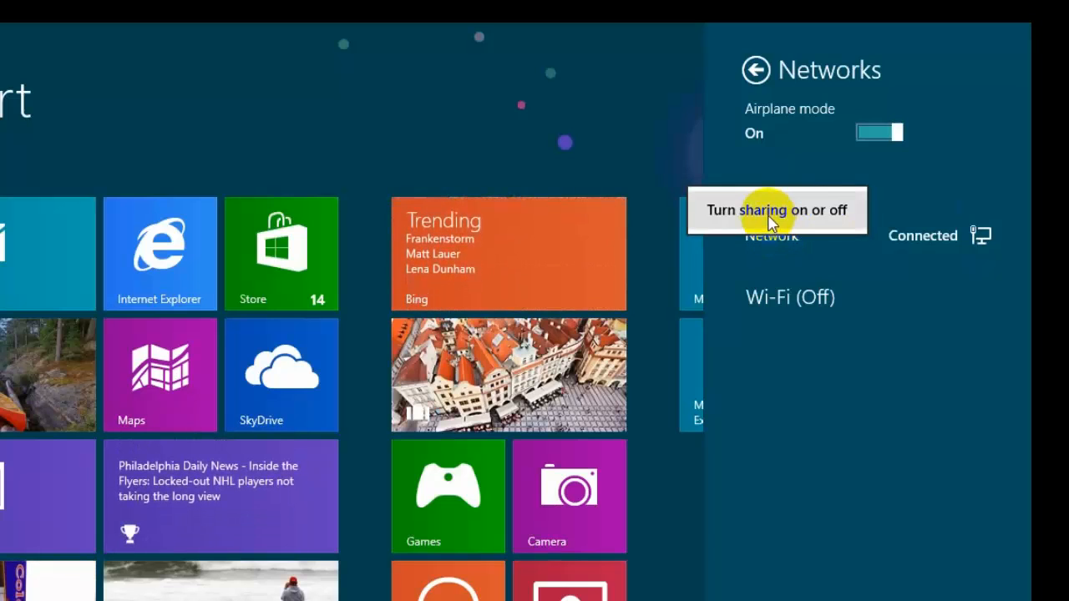
Choose 'No, don't turn on sharing or connect to devices' for this network
click(775, 211)
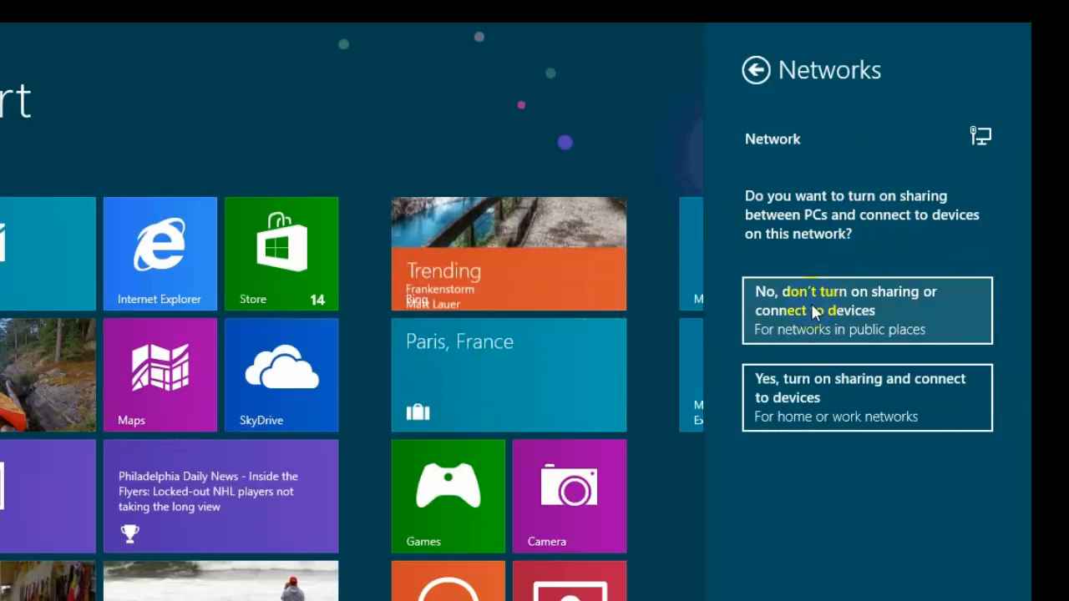
click(865, 309)
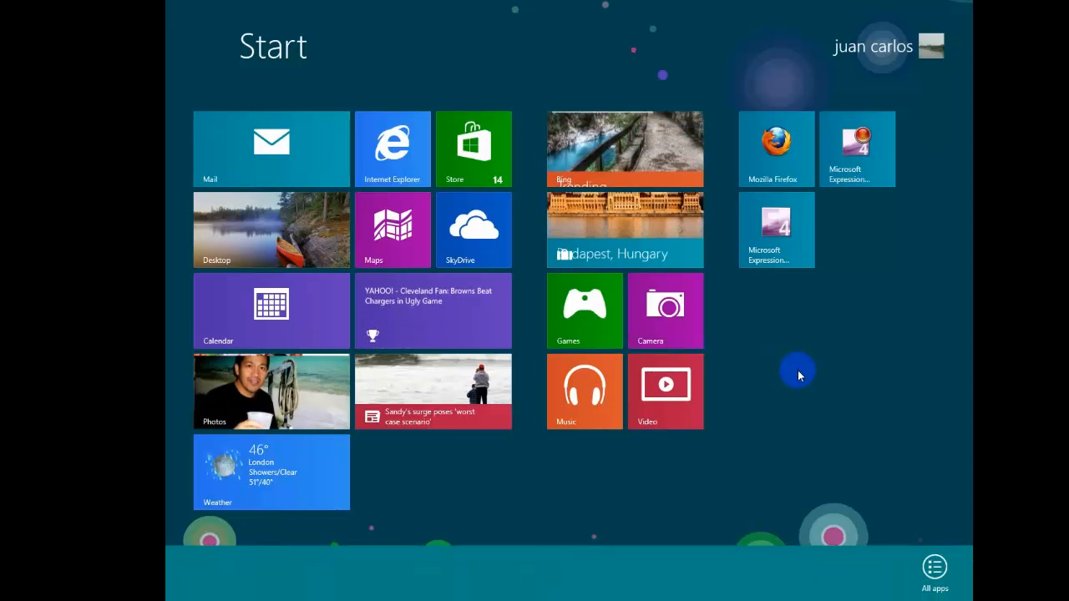
Launch Control Panel from the All apps list under Windows System
click(936, 571)
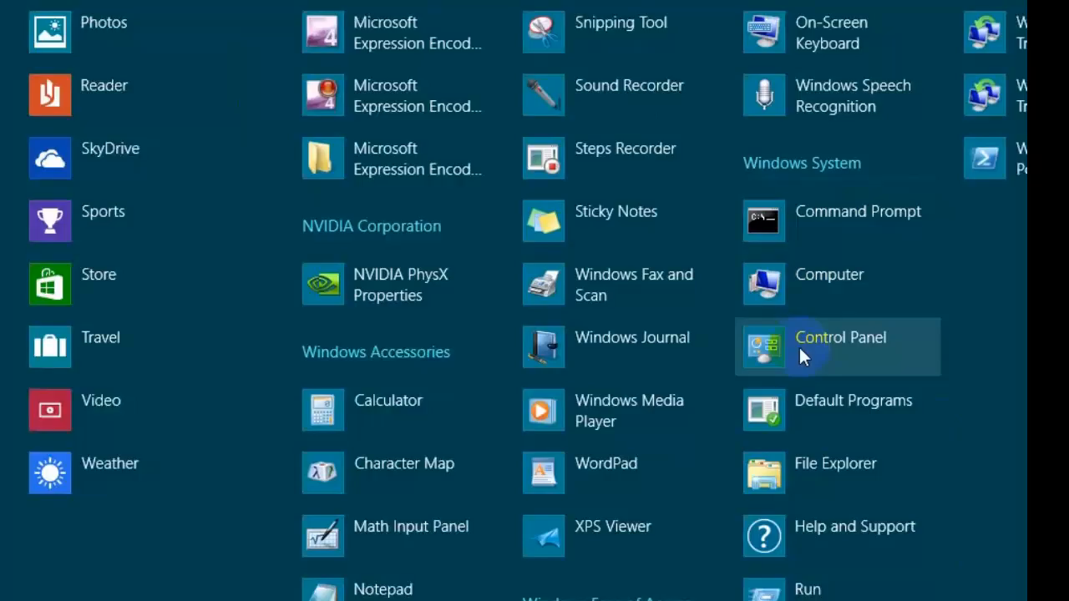
click(838, 345)
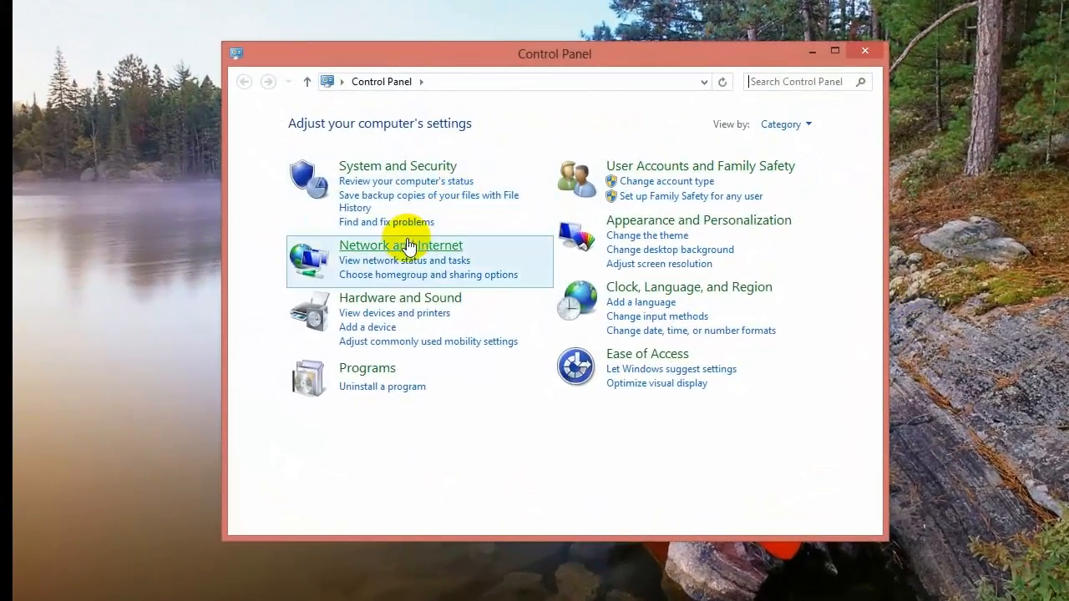
Reach the Ethernet connection status from Network and Sharing Center to disable it
click(401, 244)
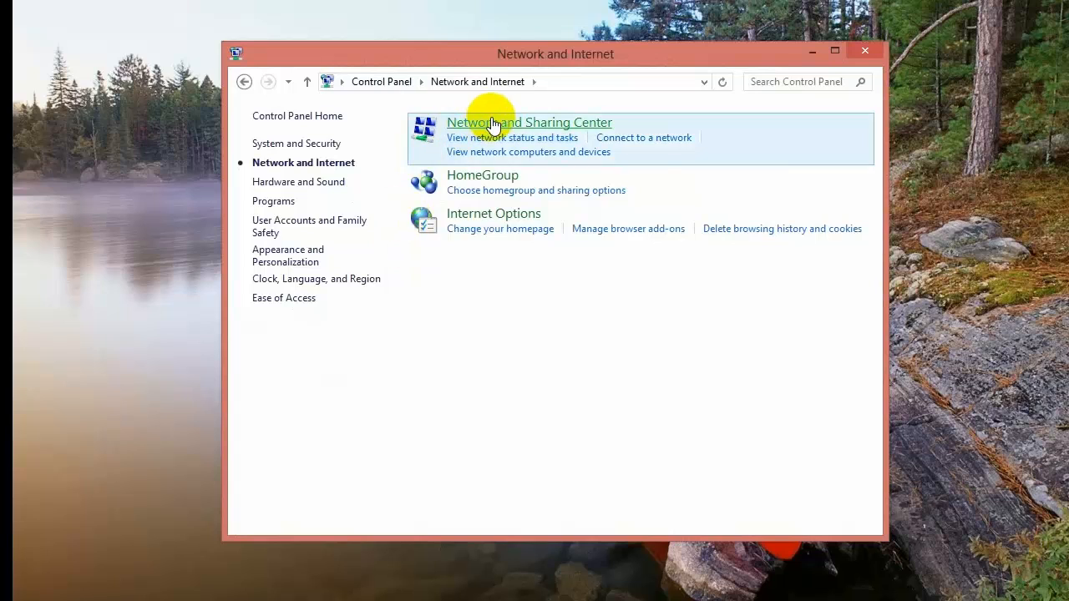
click(528, 122)
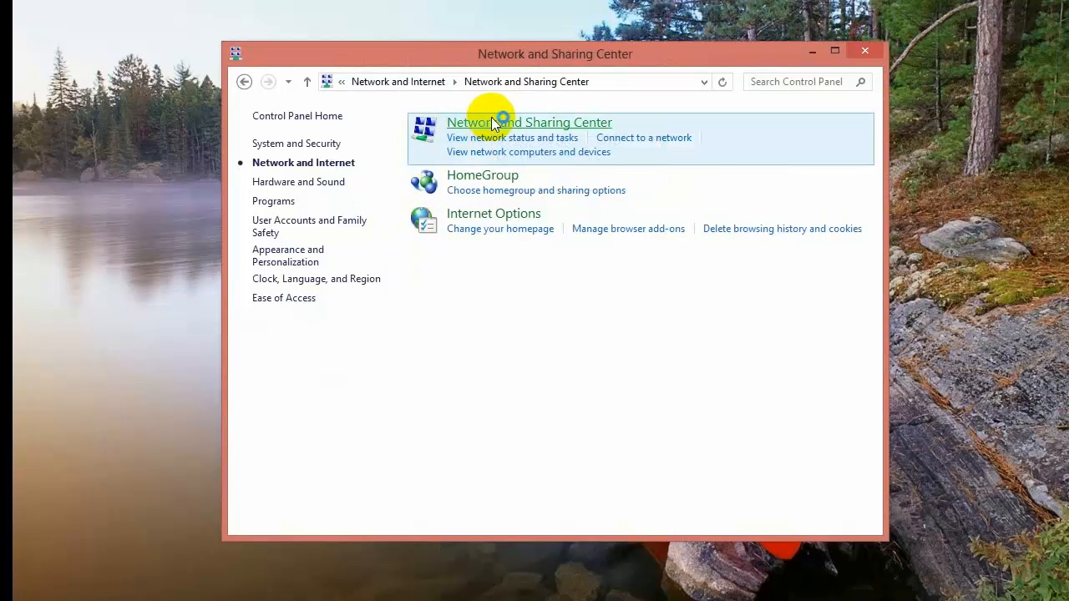
click(528, 122)
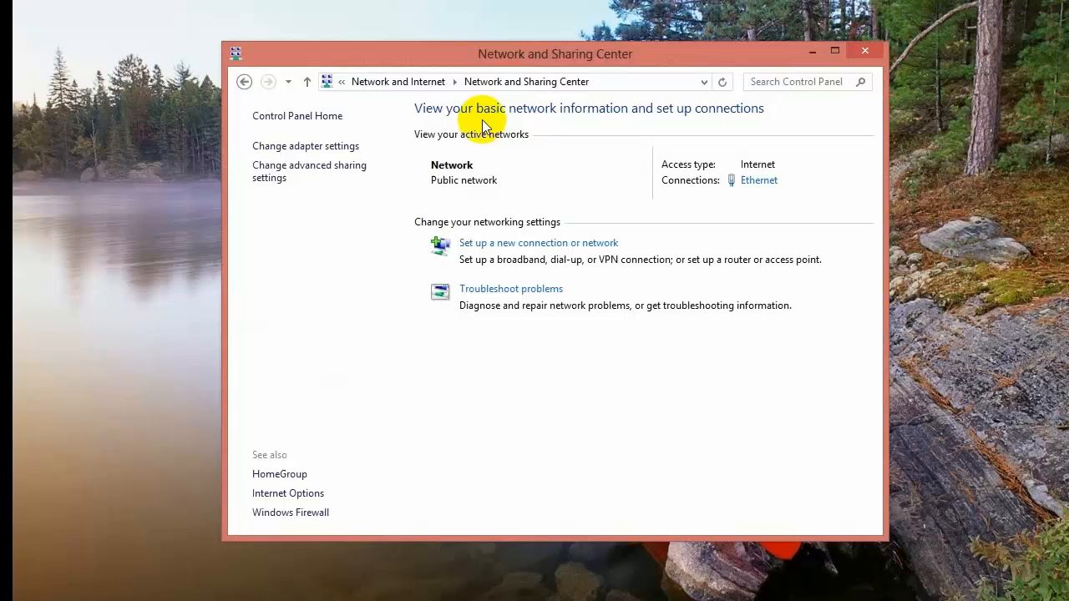
mouse_move(316, 149)
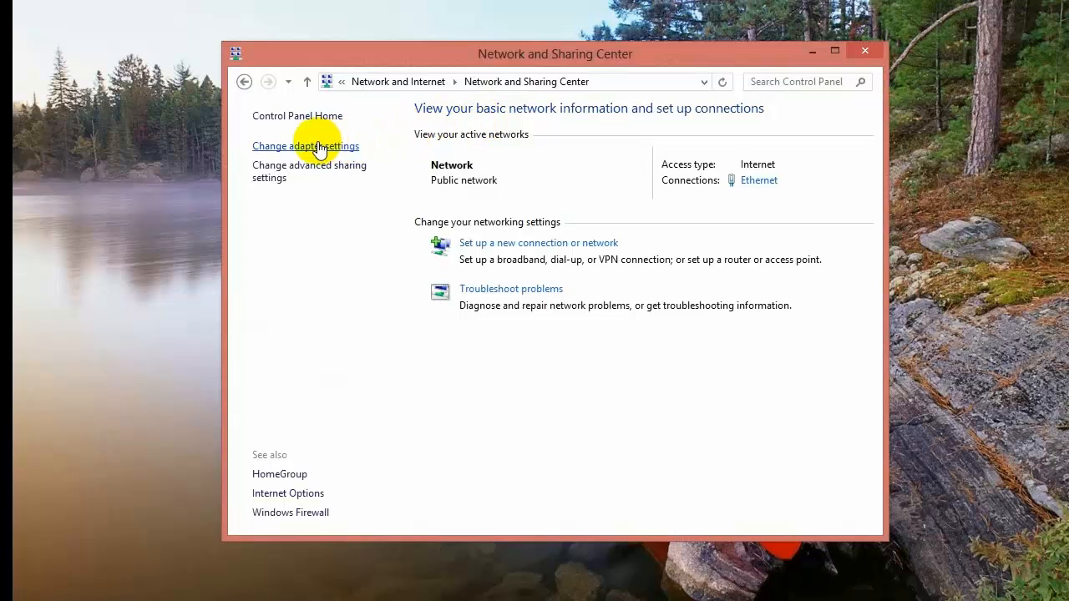
mouse_move(309, 154)
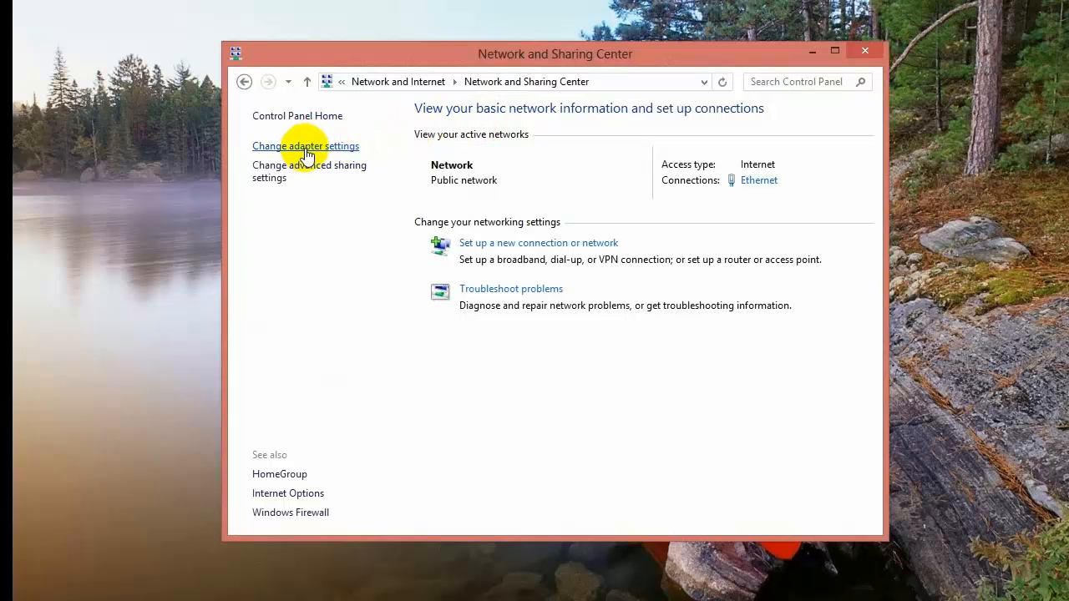
mouse_move(760, 170)
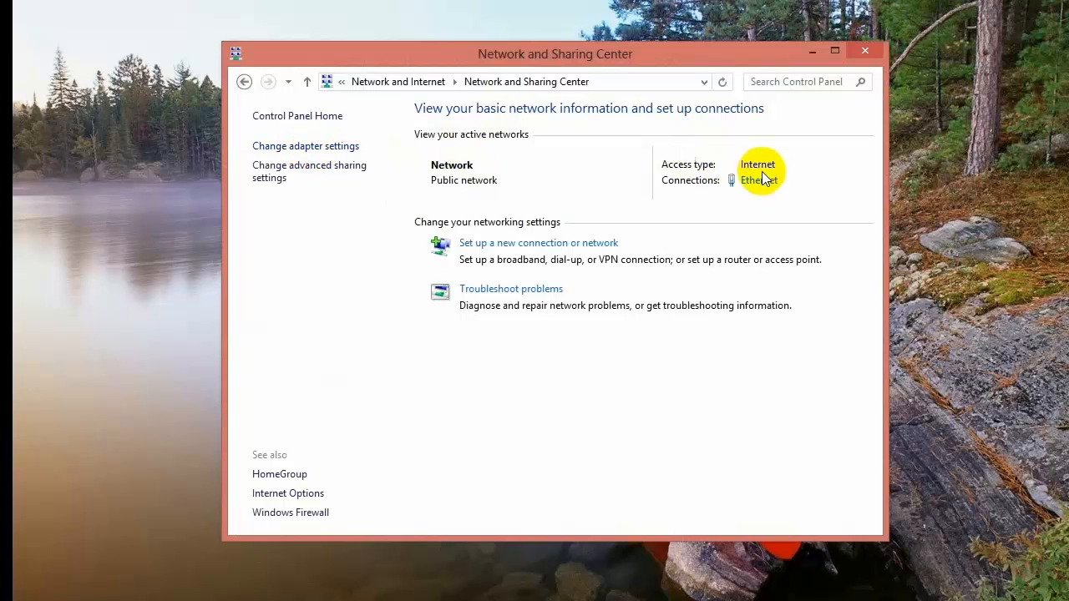
mouse_move(759, 180)
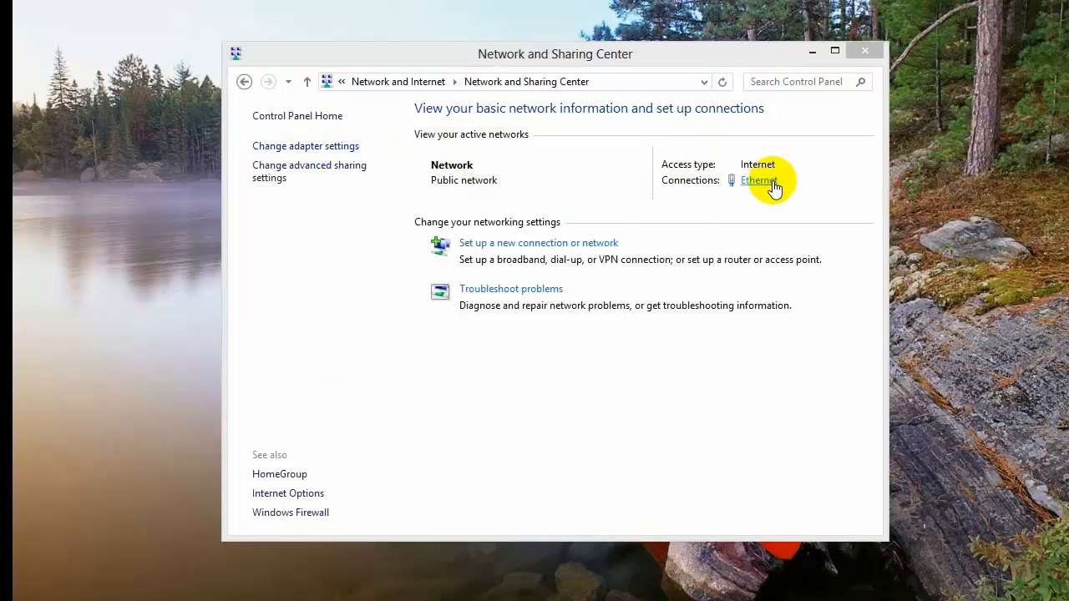
click(758, 181)
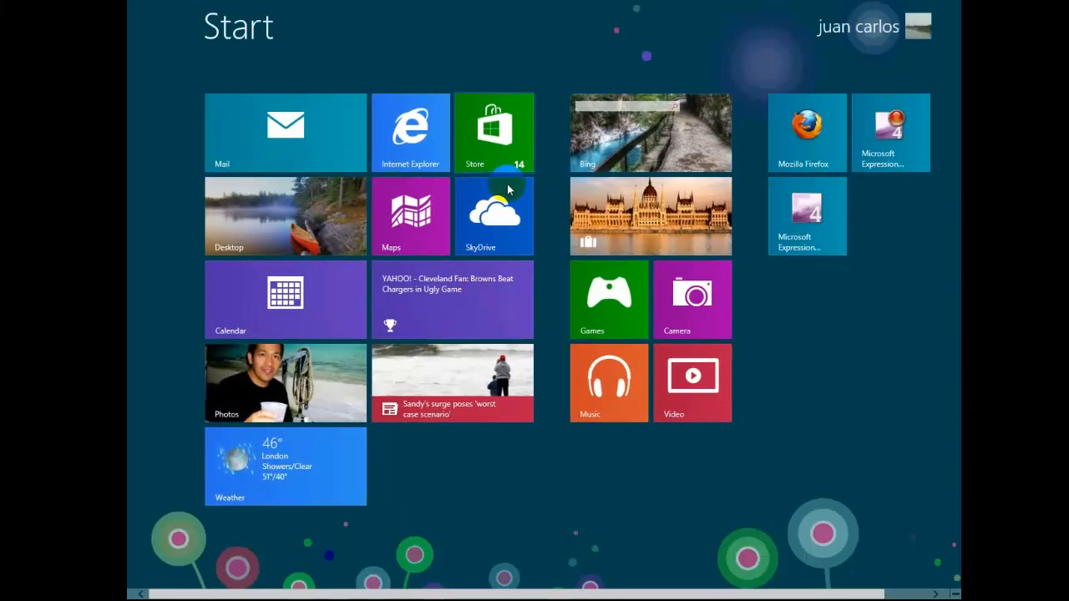
mouse_move(809, 319)
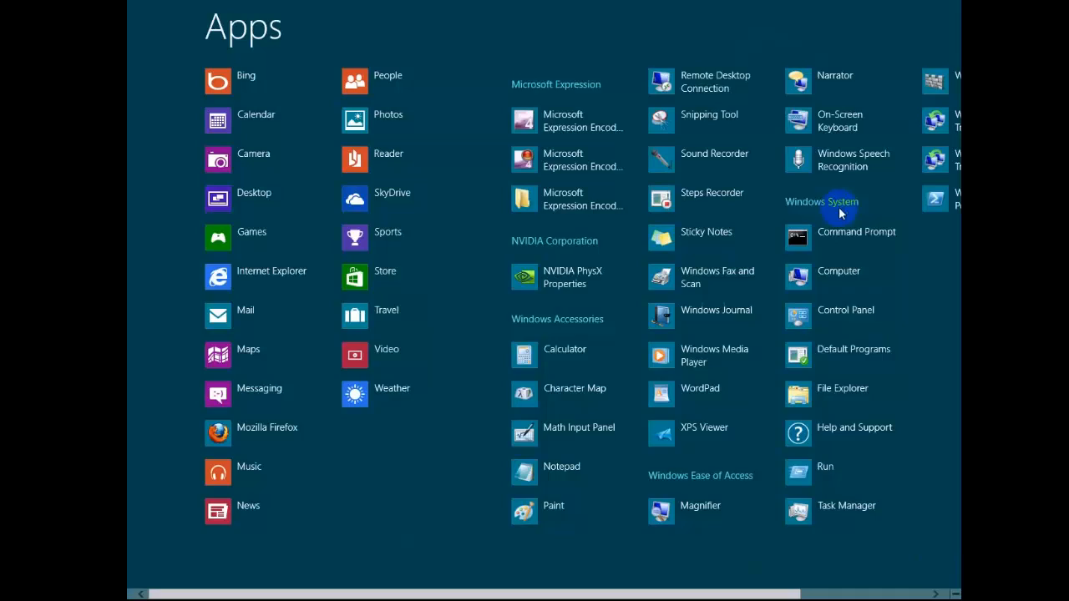
Reopen Control Panel from the All apps list
click(845, 309)
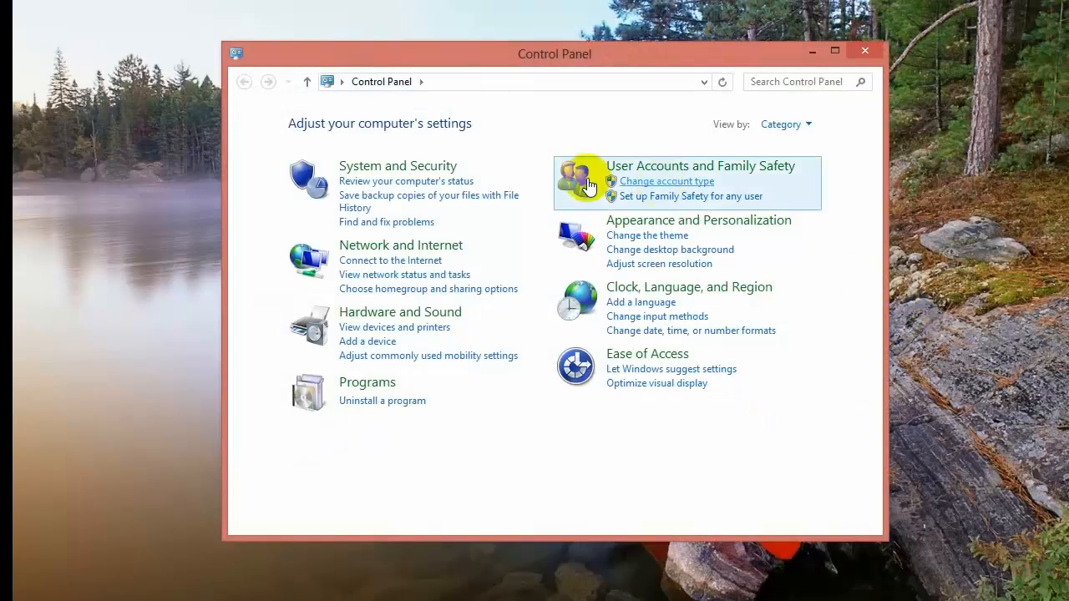
Show Network Connections via Change adapter settings, listing Ethernet disabled and Wi-Fi
click(401, 244)
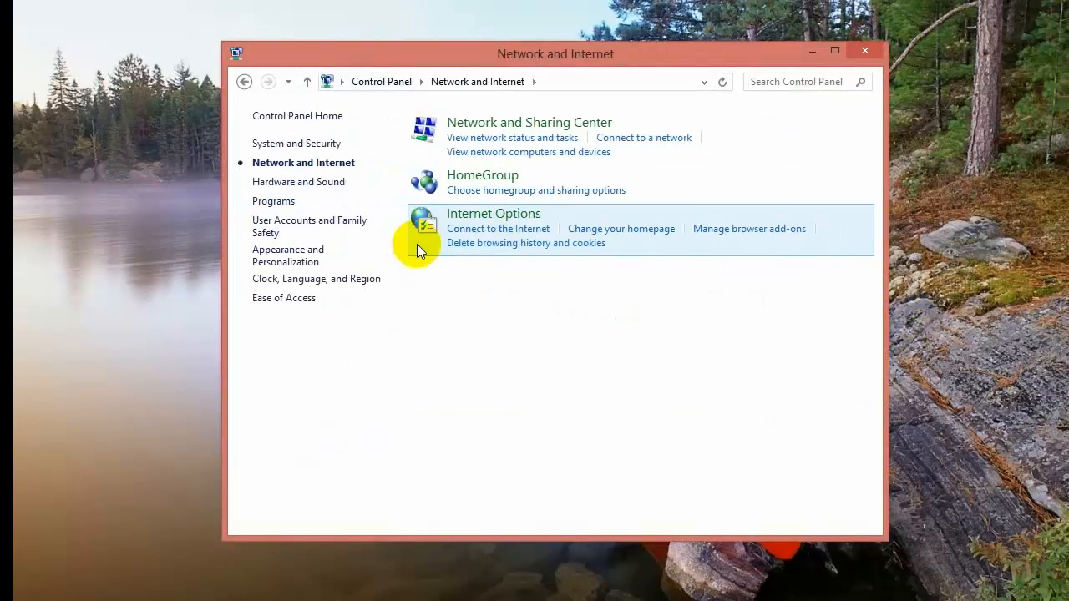
mouse_move(530, 123)
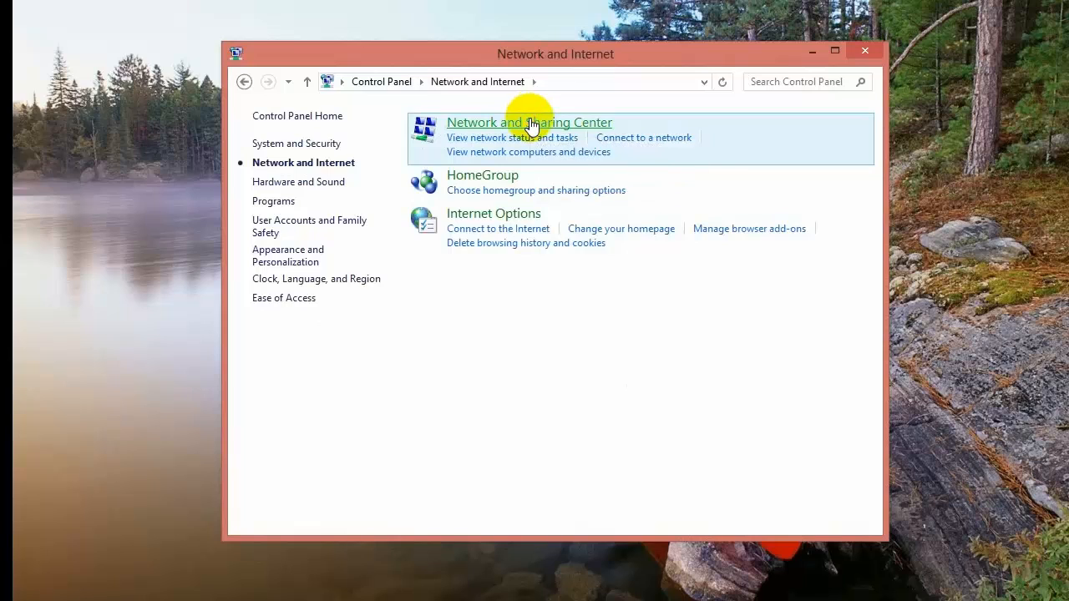
click(528, 122)
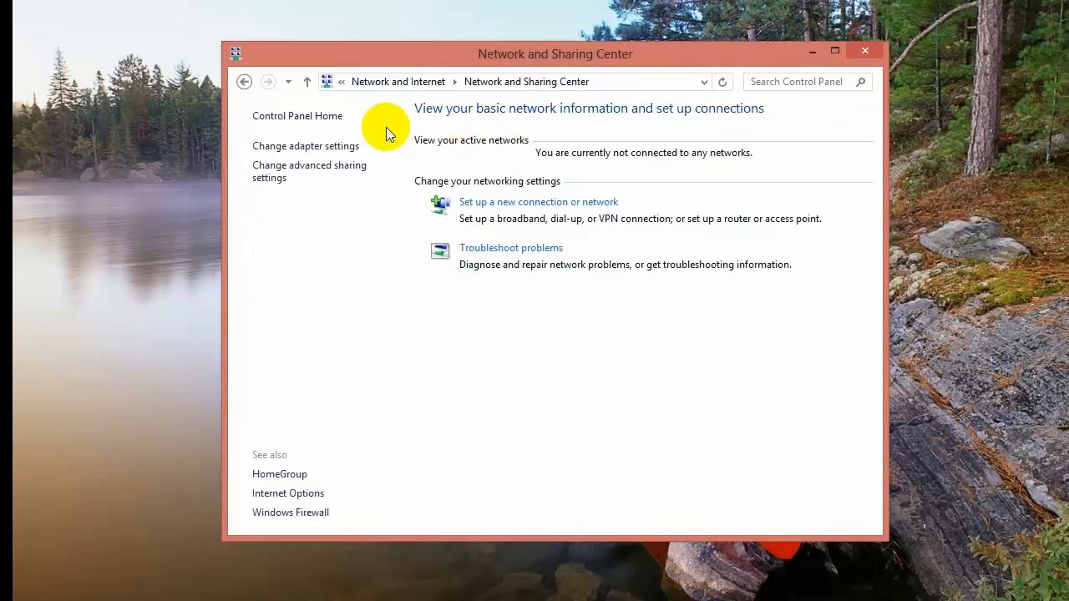
mouse_move(316, 151)
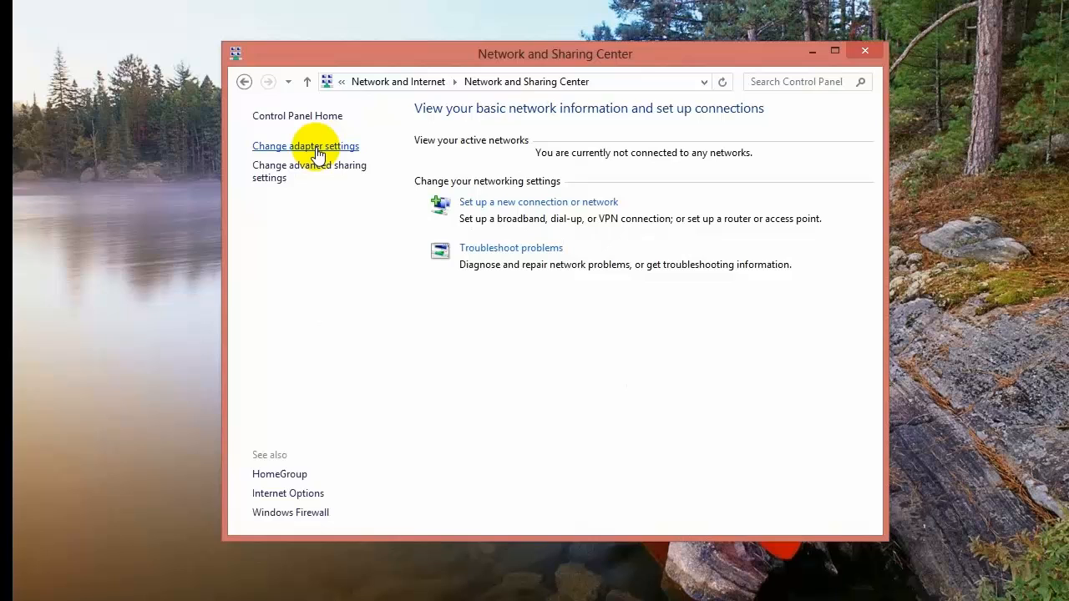
click(304, 145)
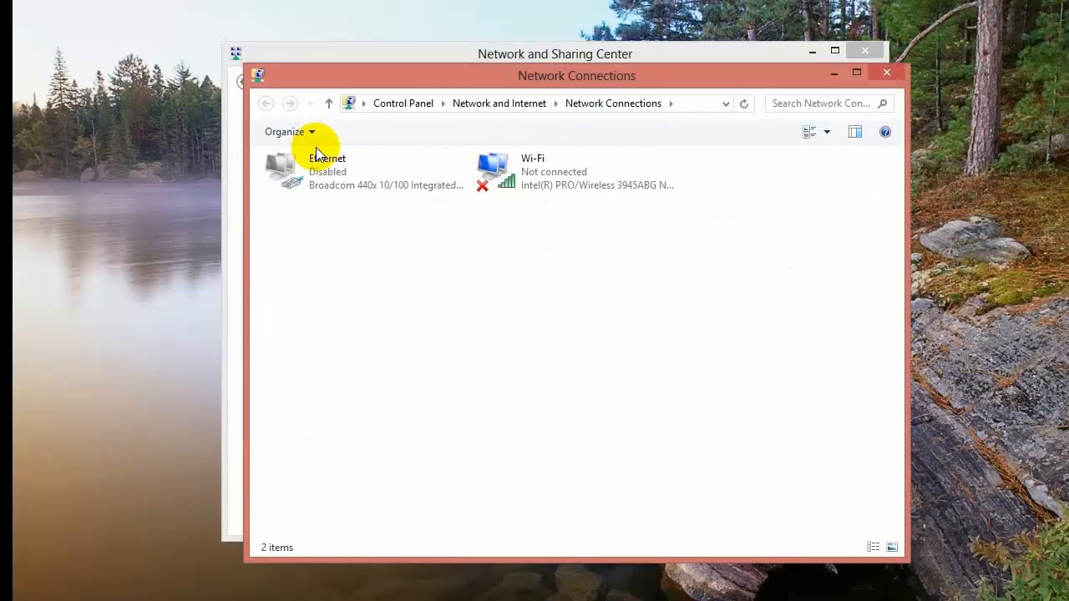
Select the disabled Ethernet adapter and enable this network device
click(364, 170)
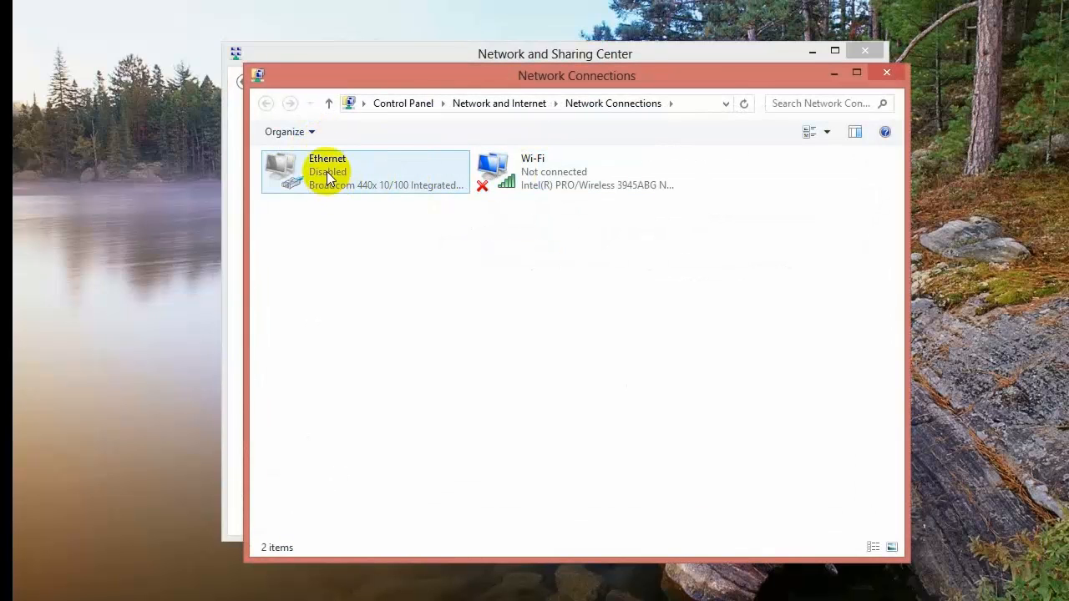
click(351, 171)
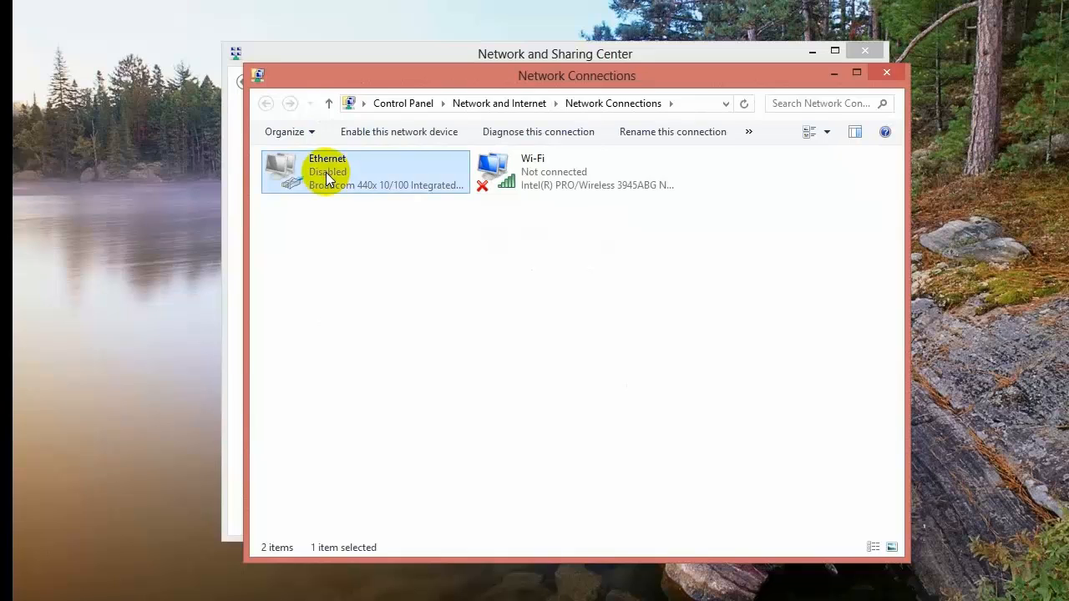
mouse_move(409, 132)
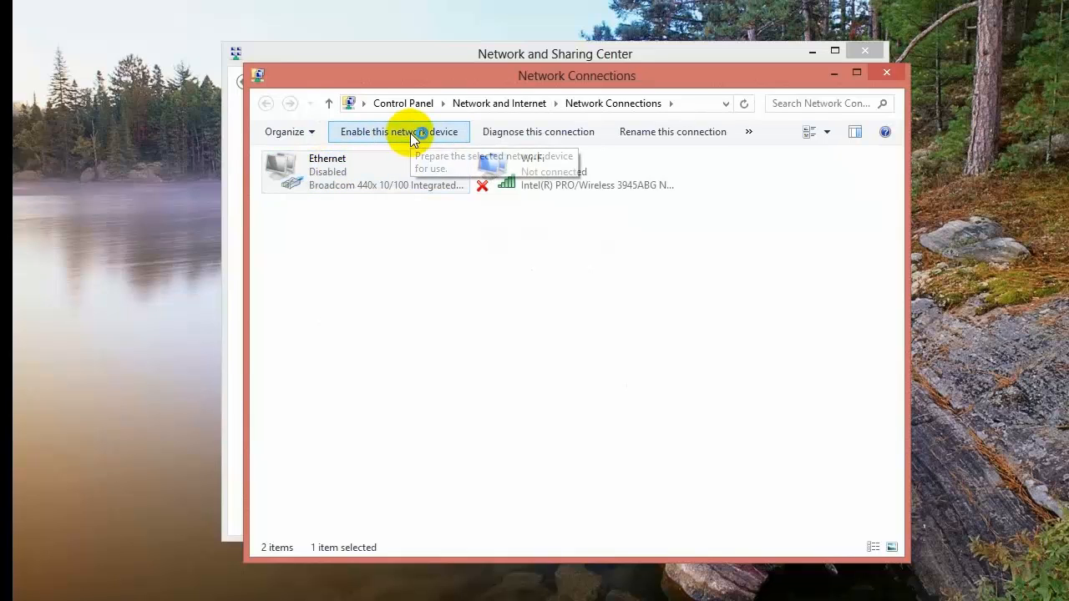
click(400, 130)
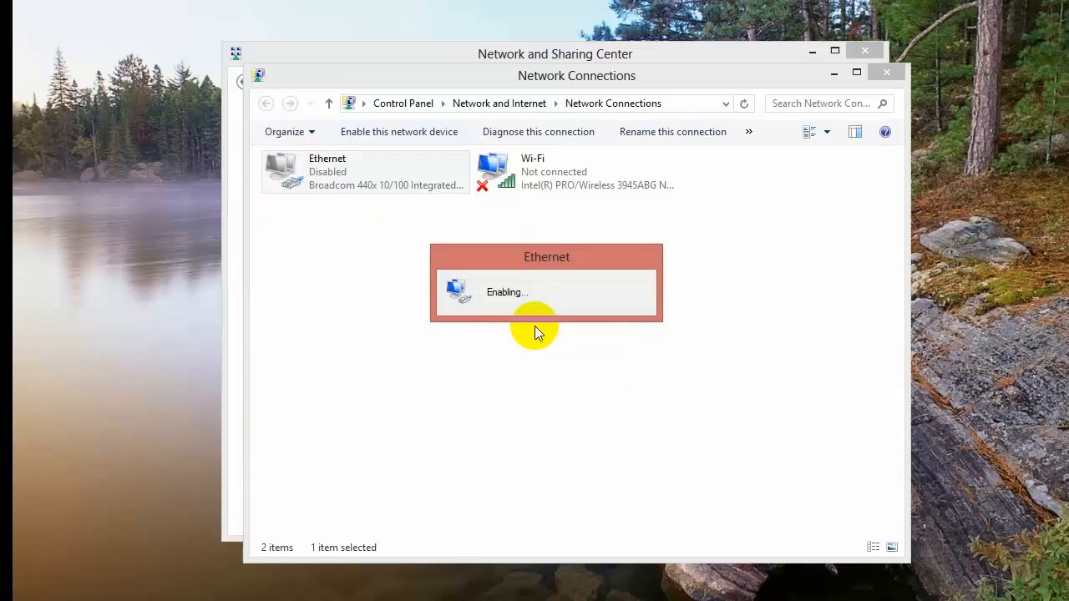